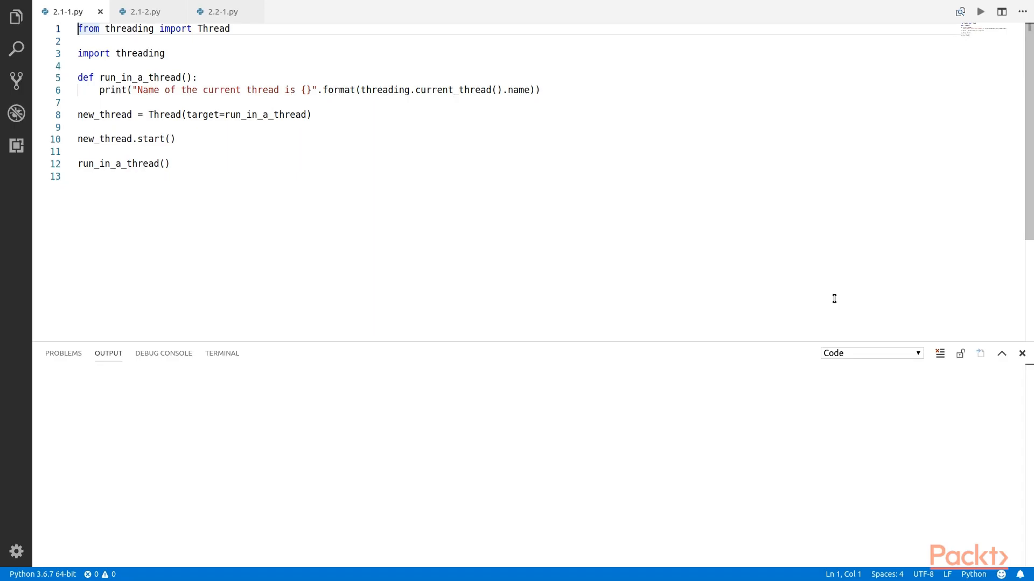
Walk through 2.1-1.py: thread-name print, Thread creation, start() call, direct run_in_a_thread call
click(78, 53)
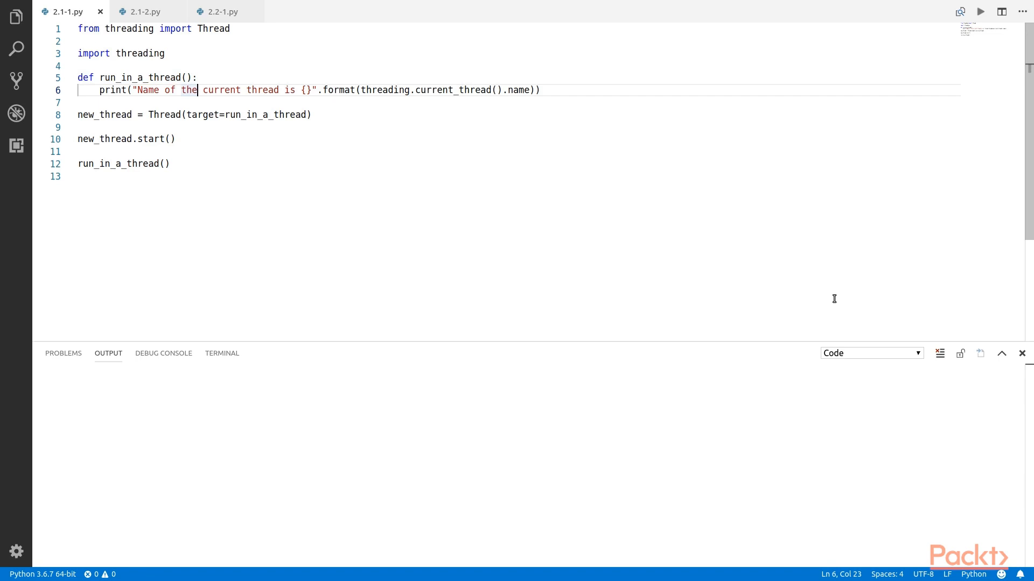
click(382, 90)
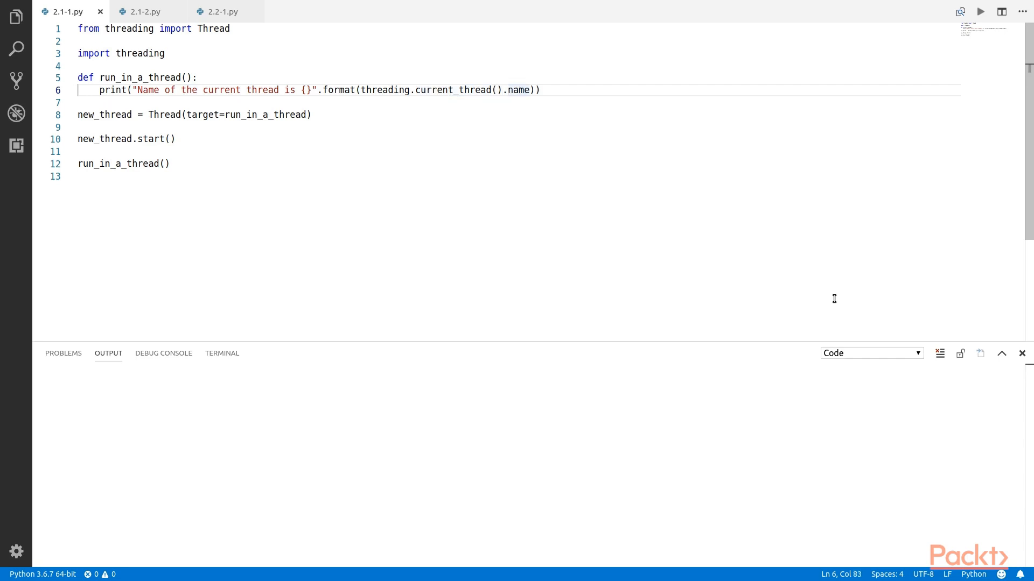
triple_click(194, 114)
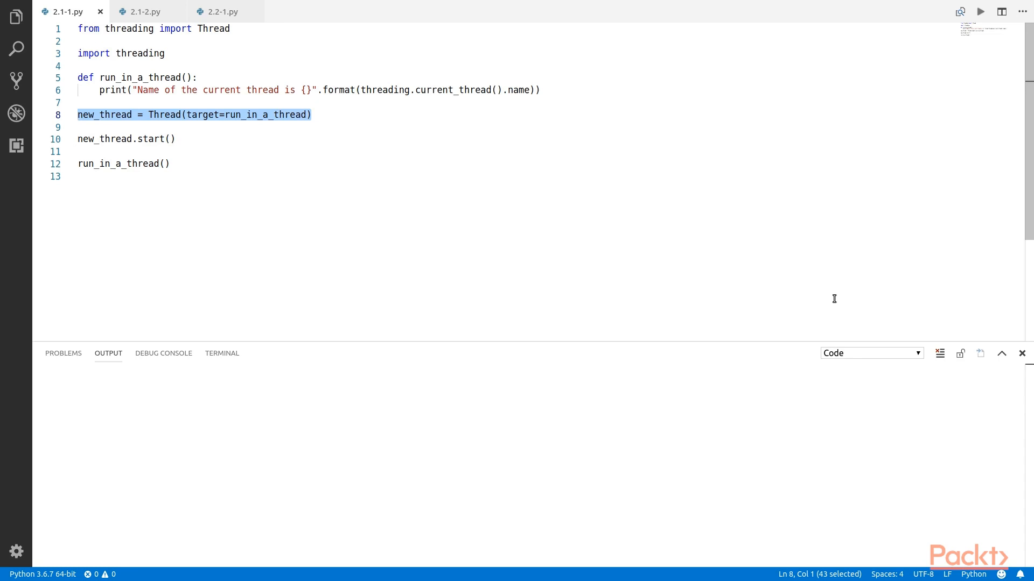
click(173, 138)
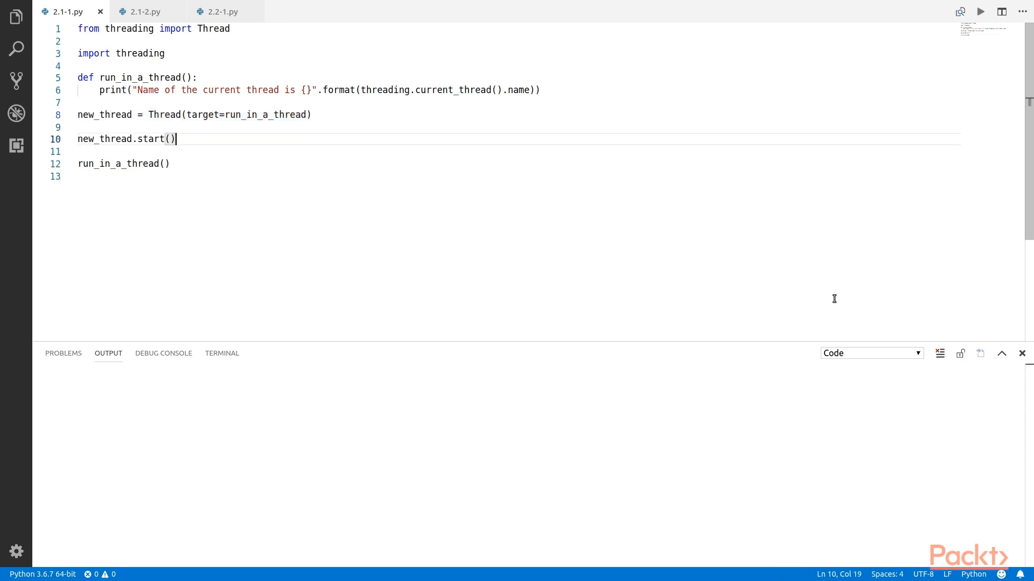
triple_click(126, 138)
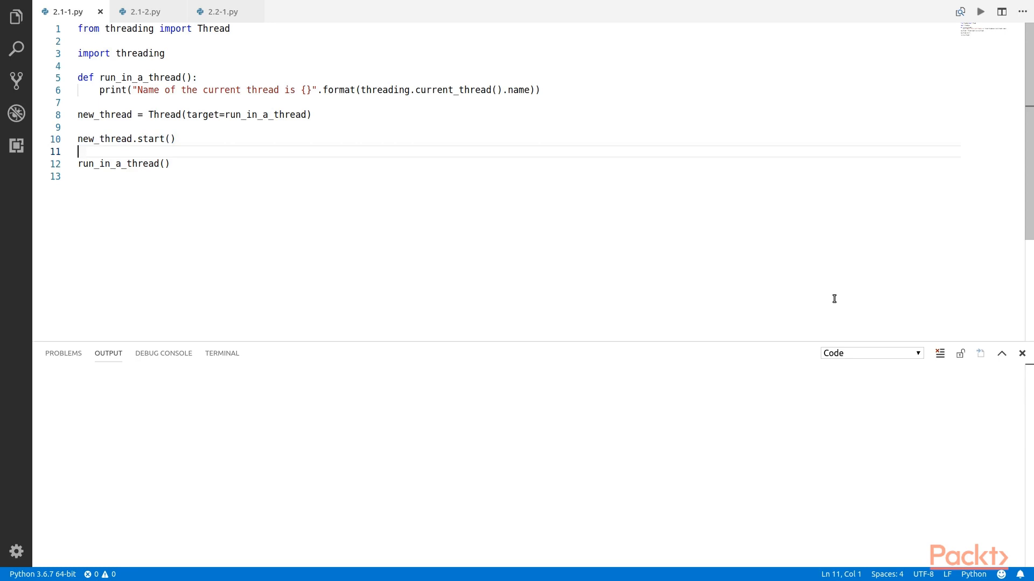
click(170, 164)
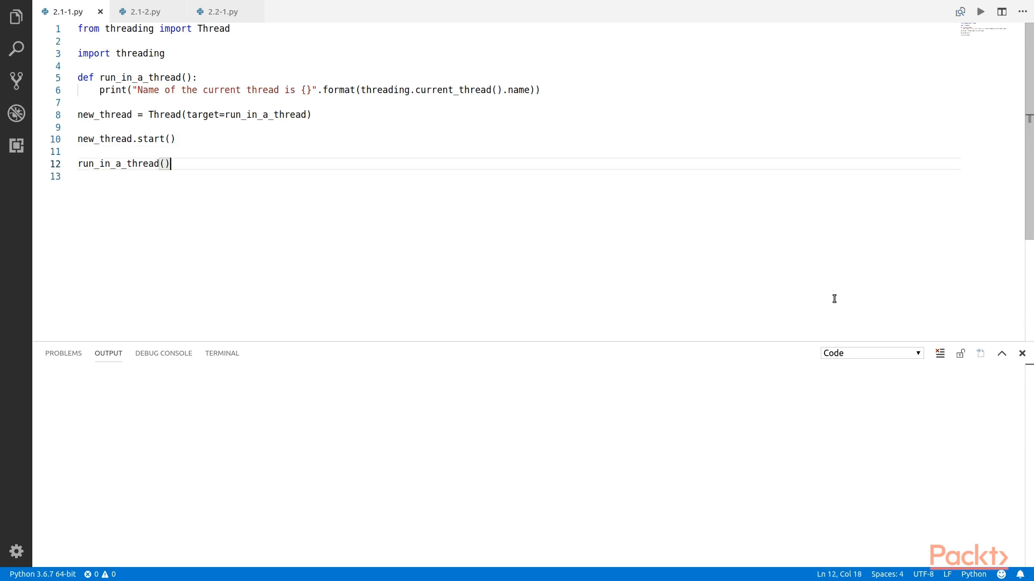
Run 2.1-1.py, highlight MainThread in the output, then switch to 2.1-2.py
click(980, 12)
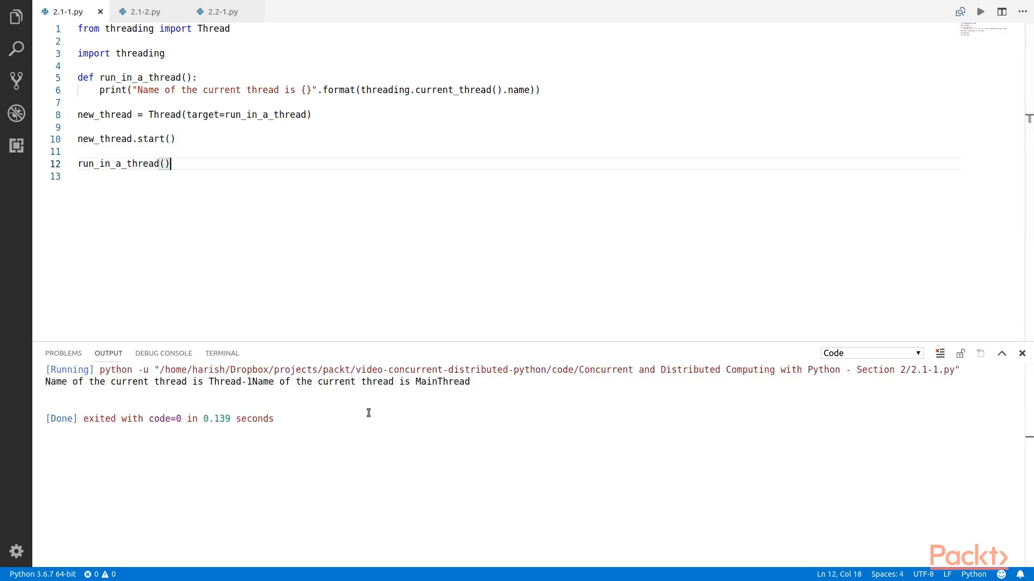
mouse_move(277, 394)
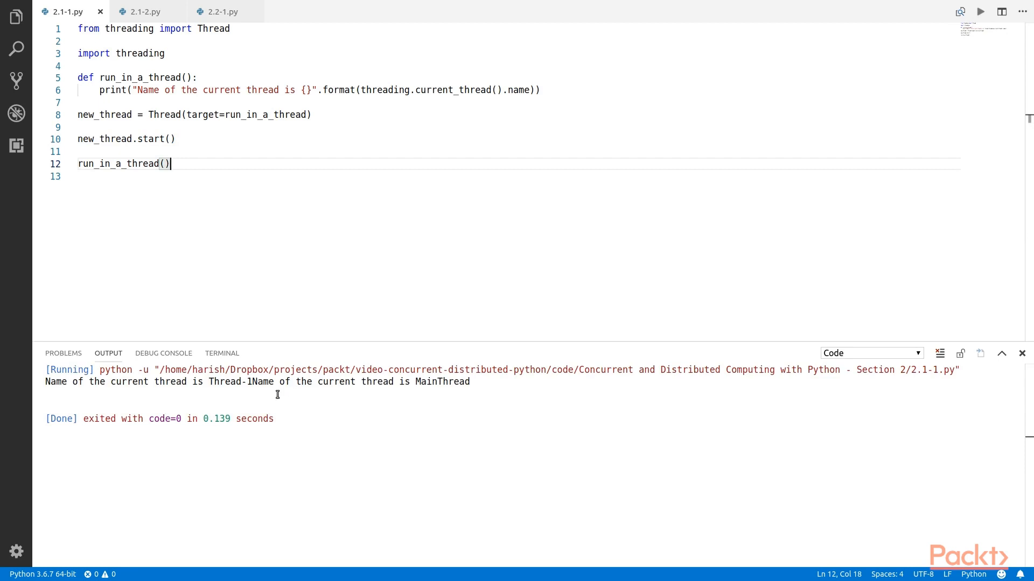
mouse_move(342, 395)
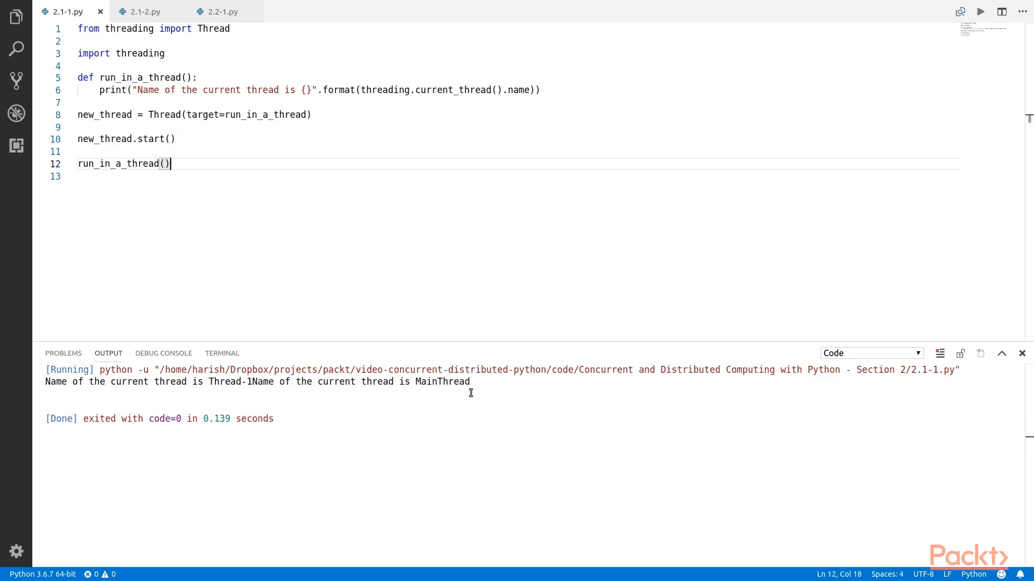
double_click(438, 382)
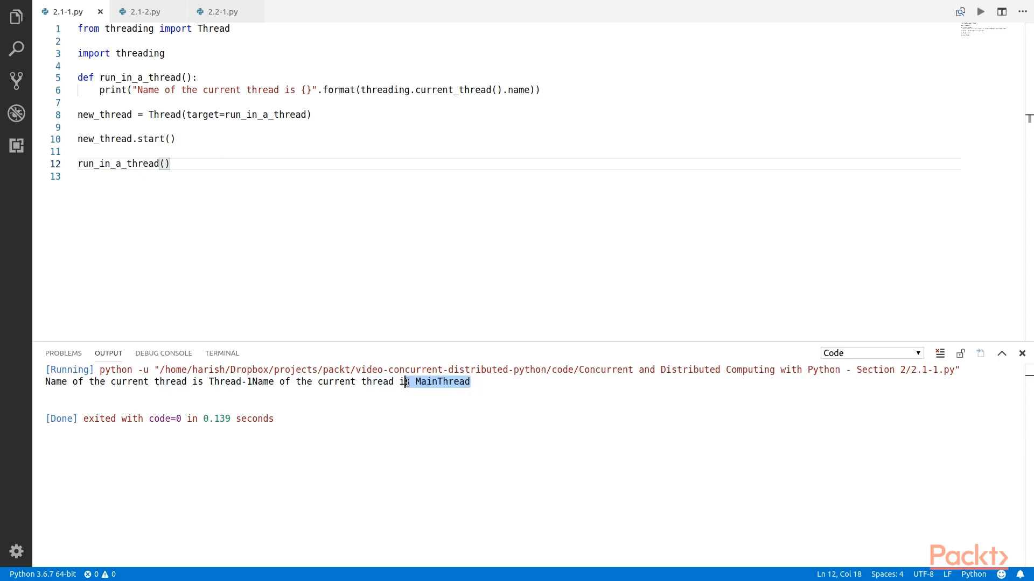
mouse_move(419, 402)
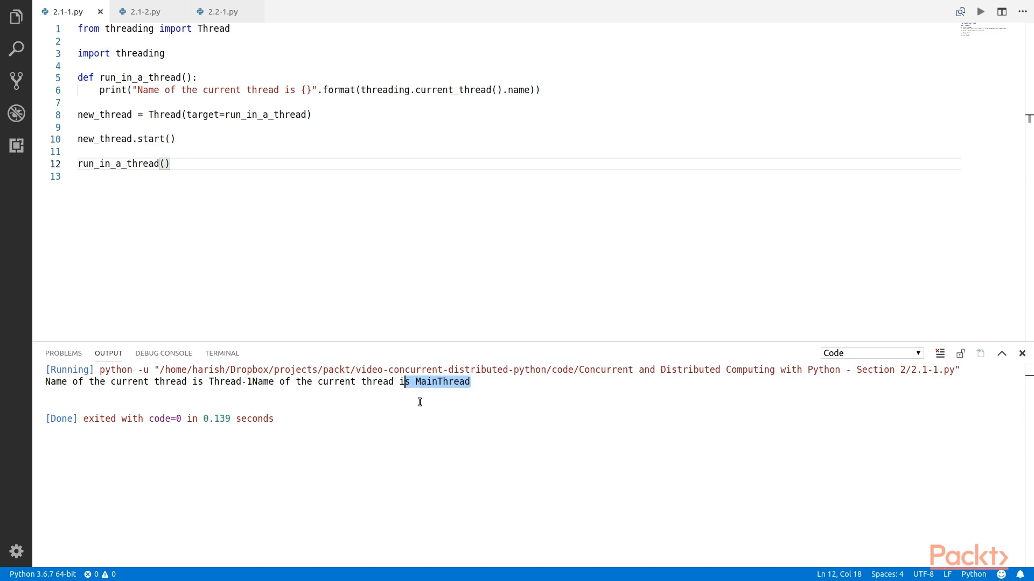
mouse_move(846, 5)
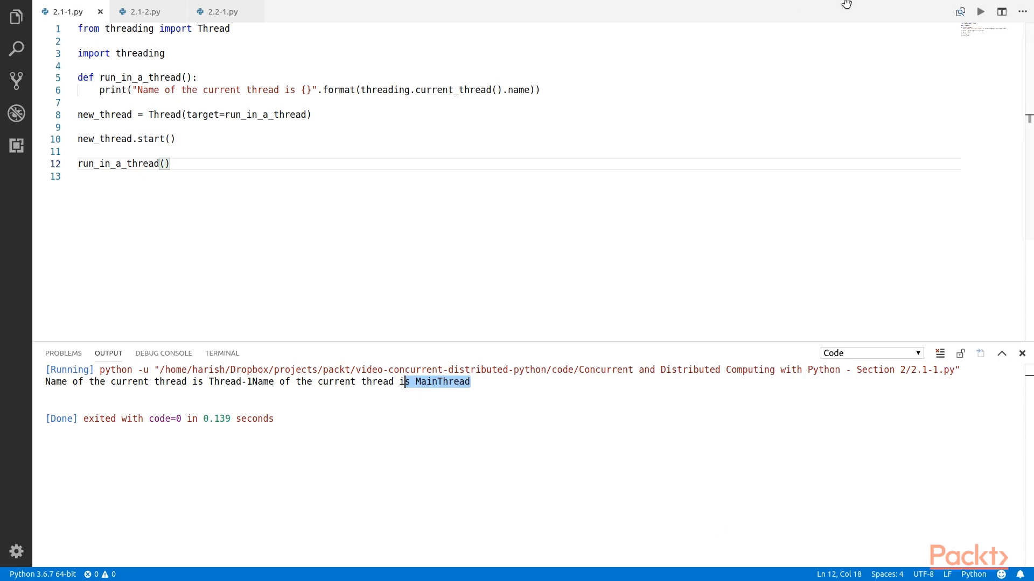
click(142, 12)
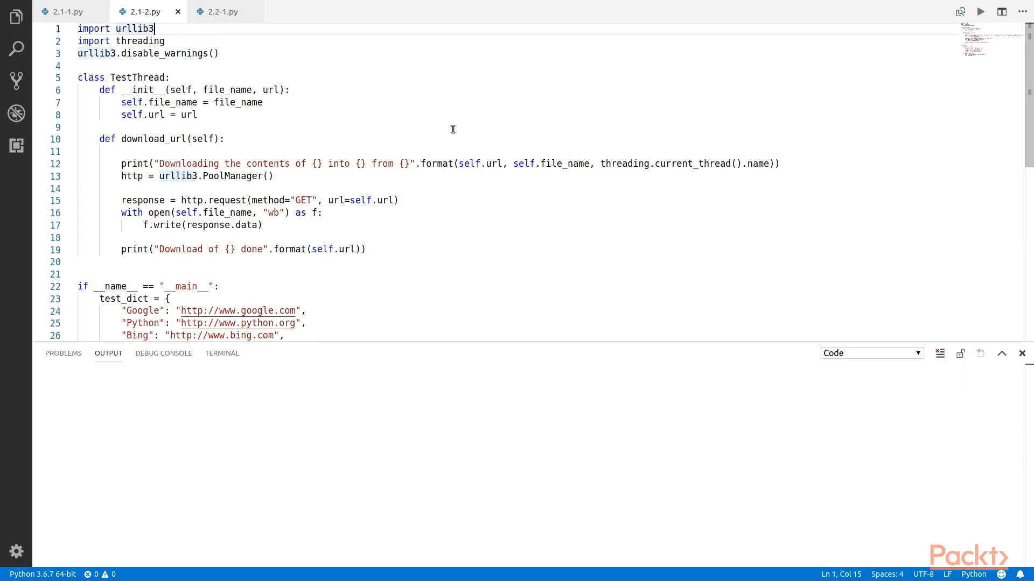
mouse_move(474, 109)
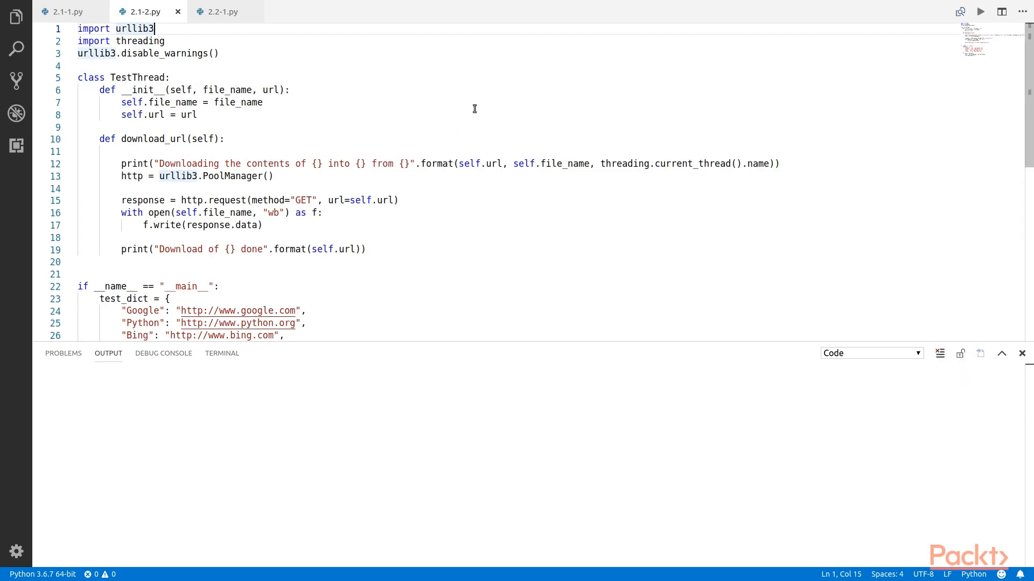
mouse_move(440, 103)
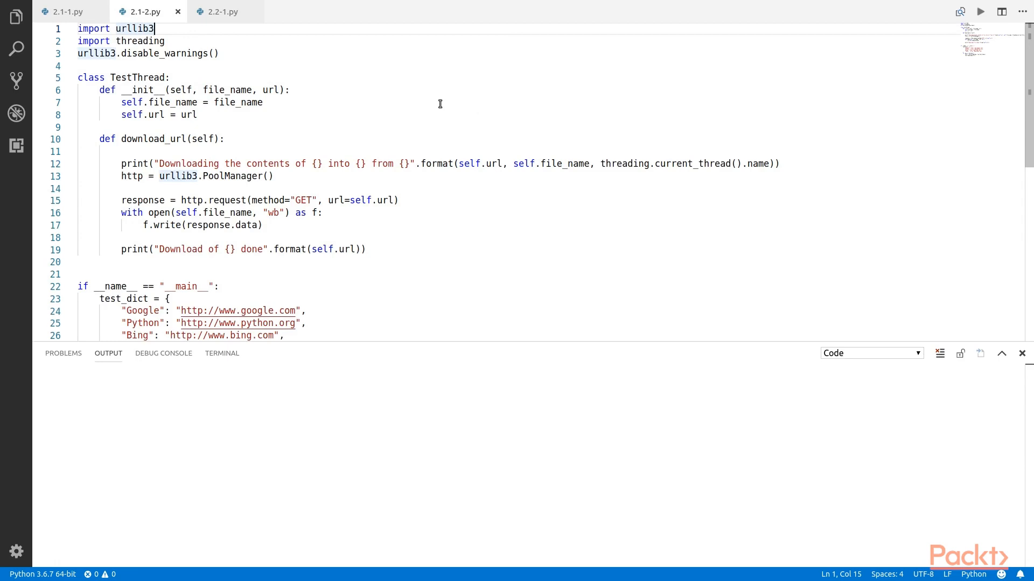
mouse_move(195, 50)
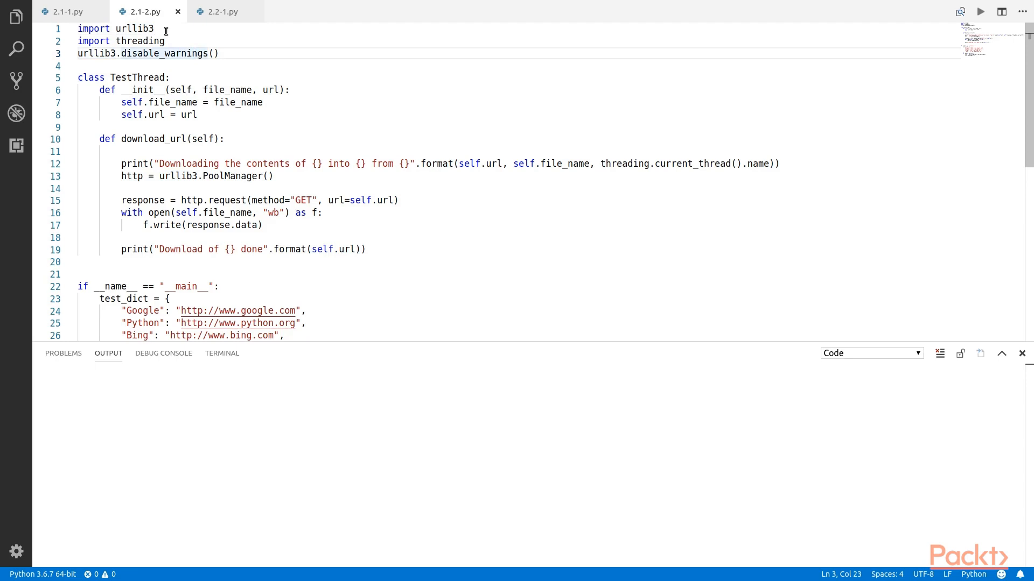
mouse_move(196, 65)
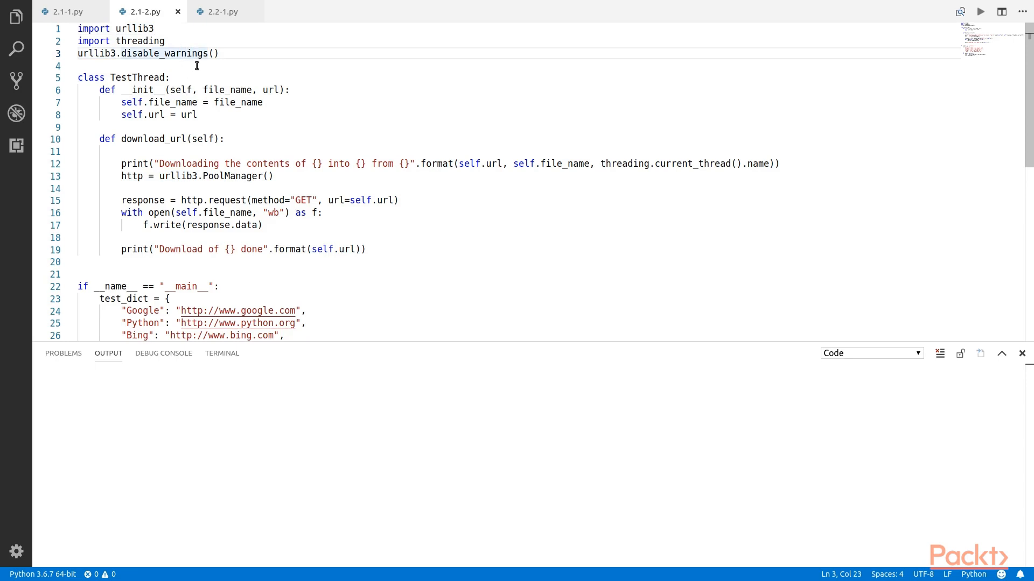
Review 2.1-2.py's urllib3 import, TestThread class and the test_dict URL loop
click(140, 29)
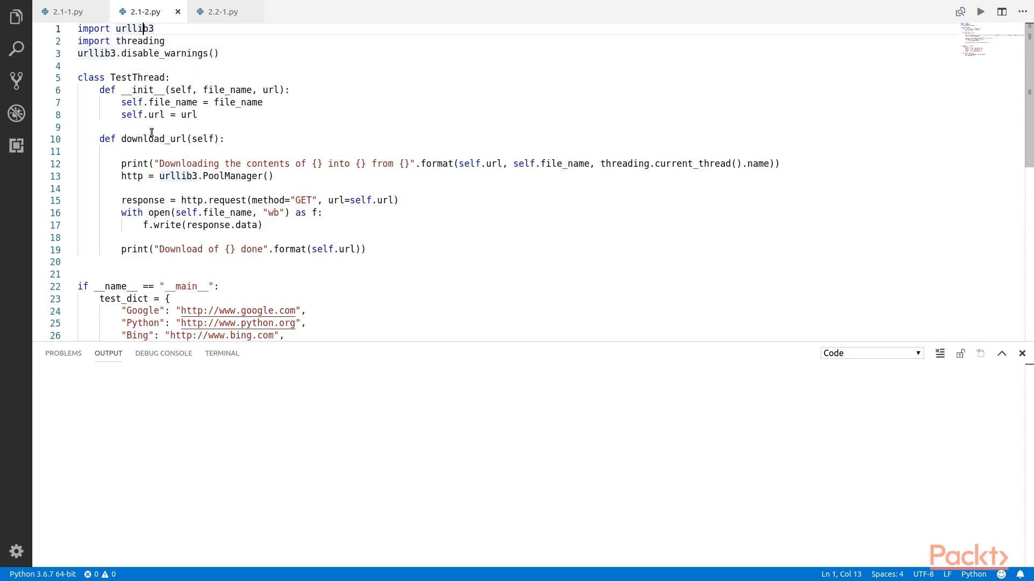
scroll(down, 3)
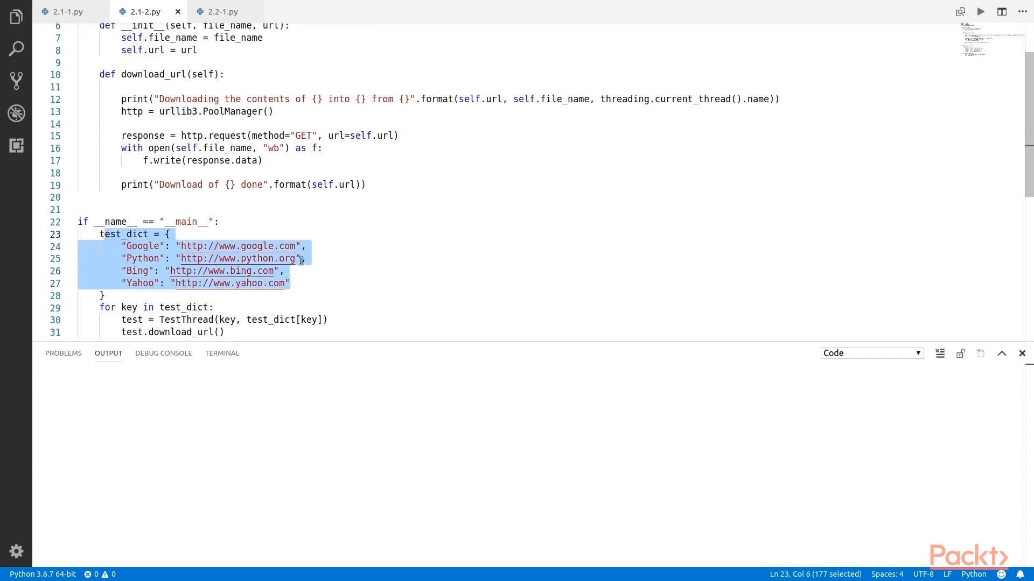
scroll(down, 3)
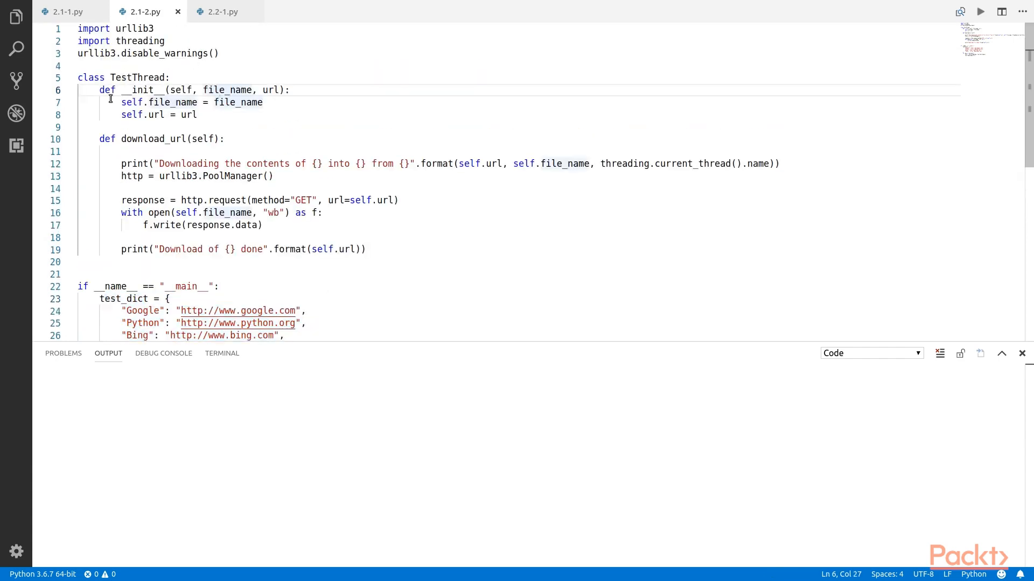
click(173, 76)
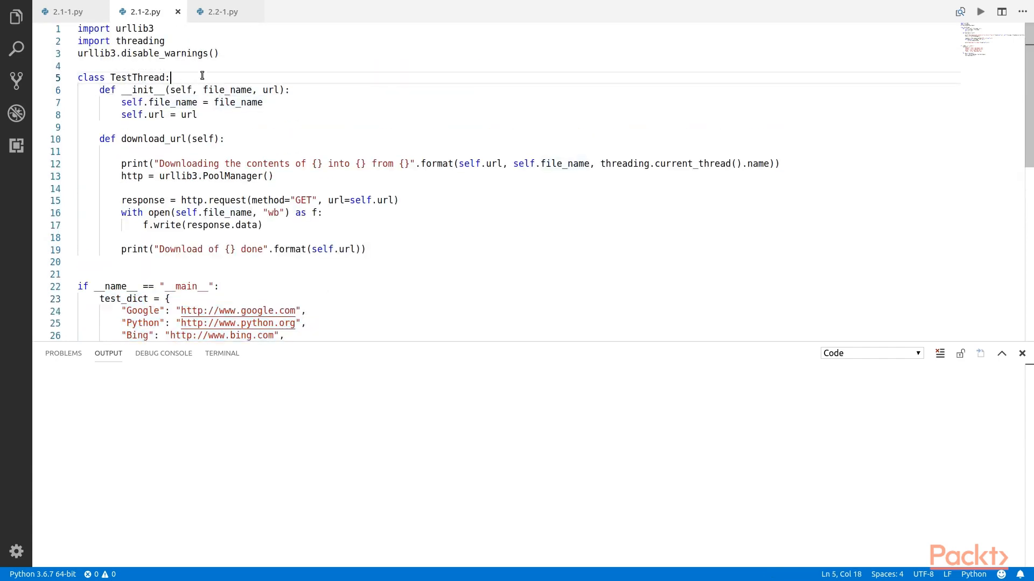
mouse_move(112, 166)
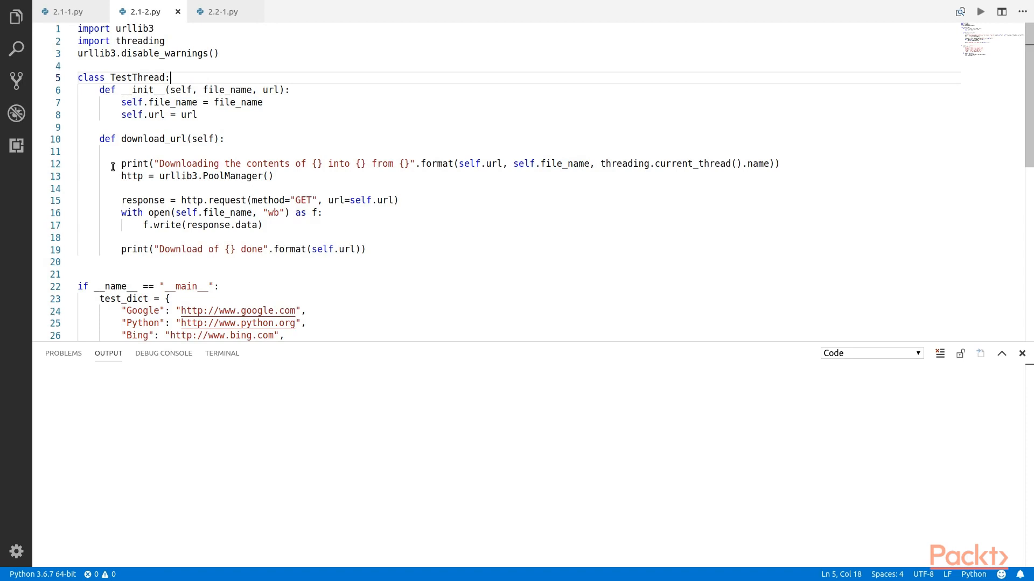
drag(109, 138, 263, 225)
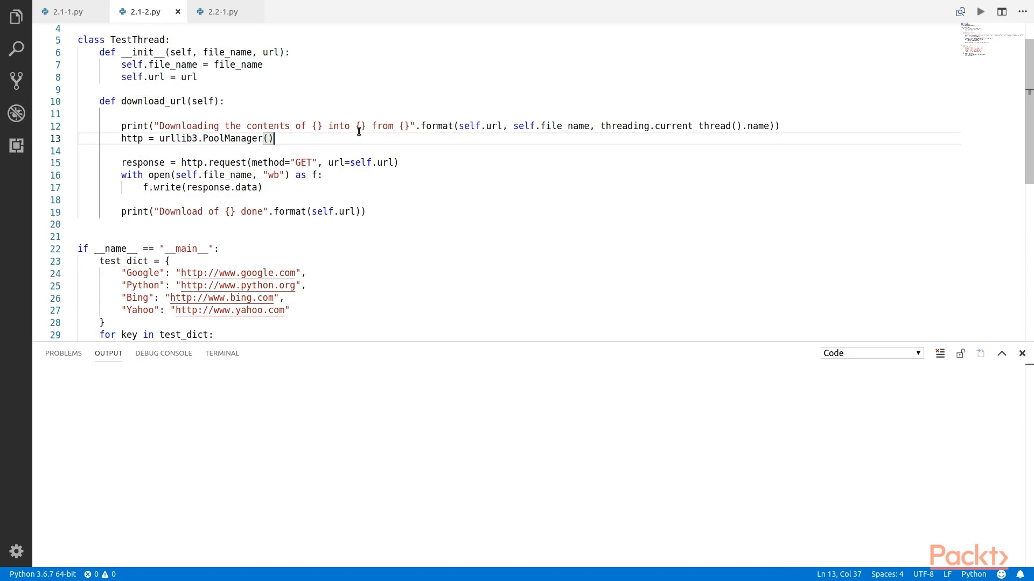
mouse_move(643, 132)
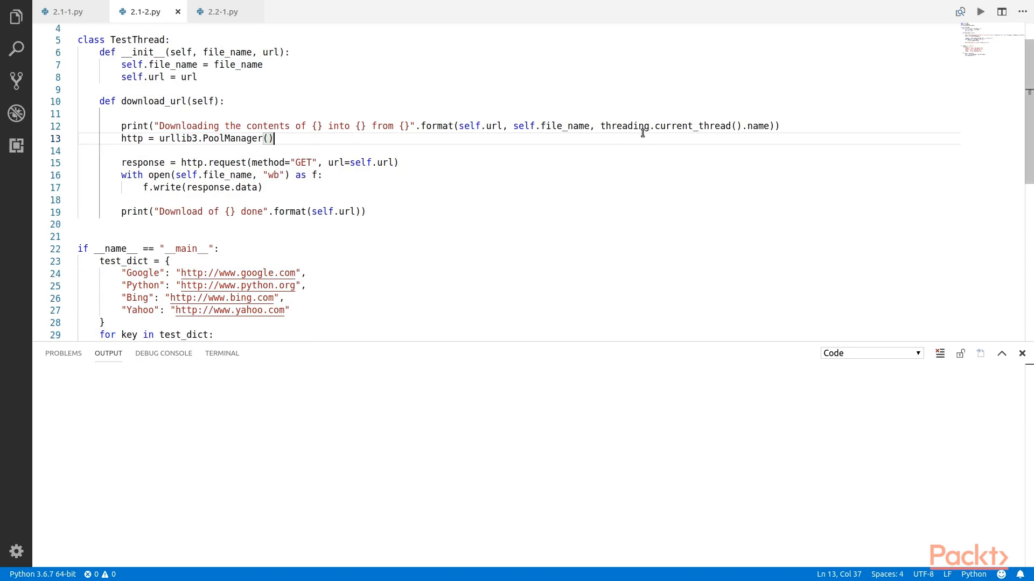
mouse_move(584, 125)
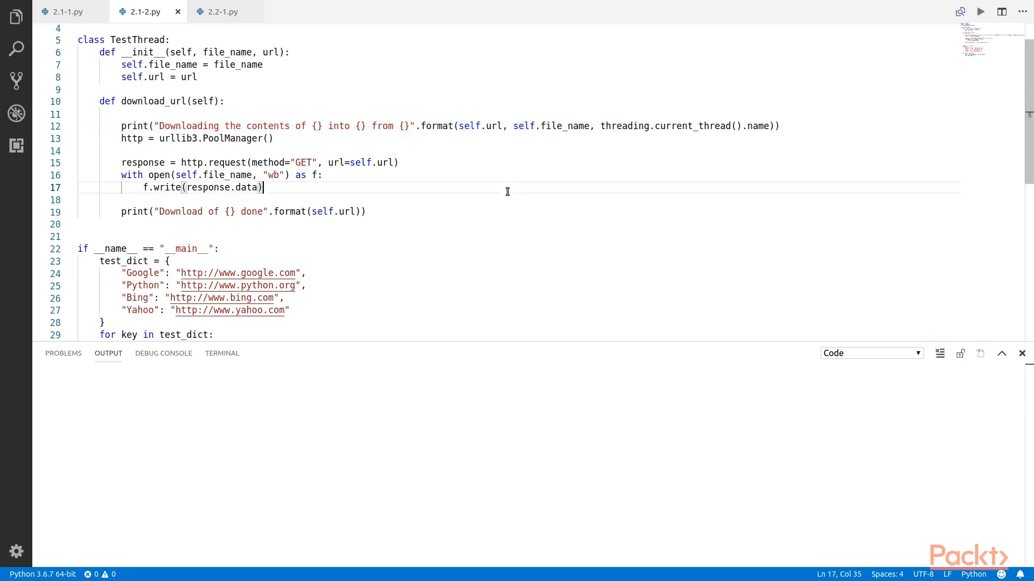
mouse_move(472, 200)
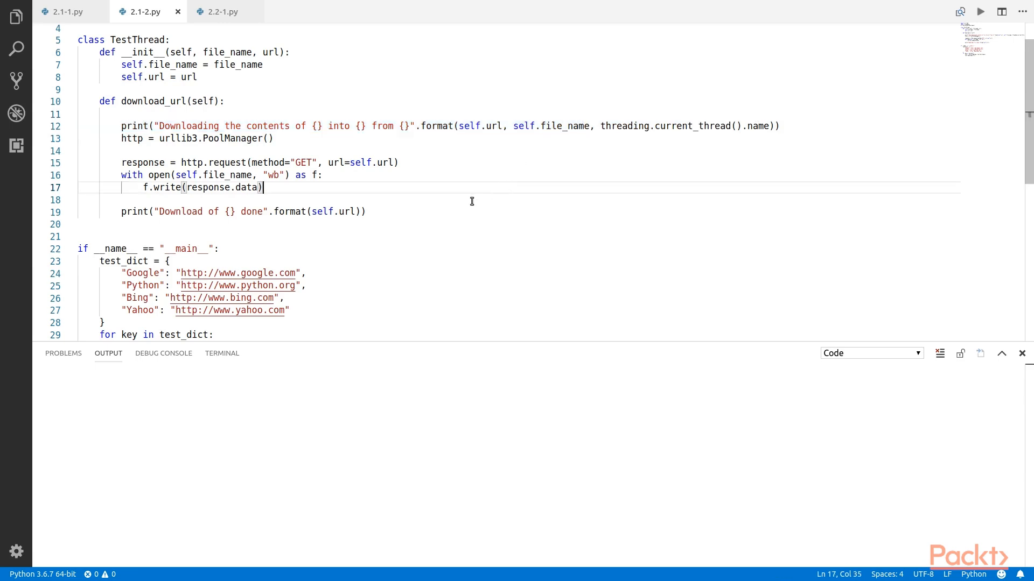
mouse_move(440, 164)
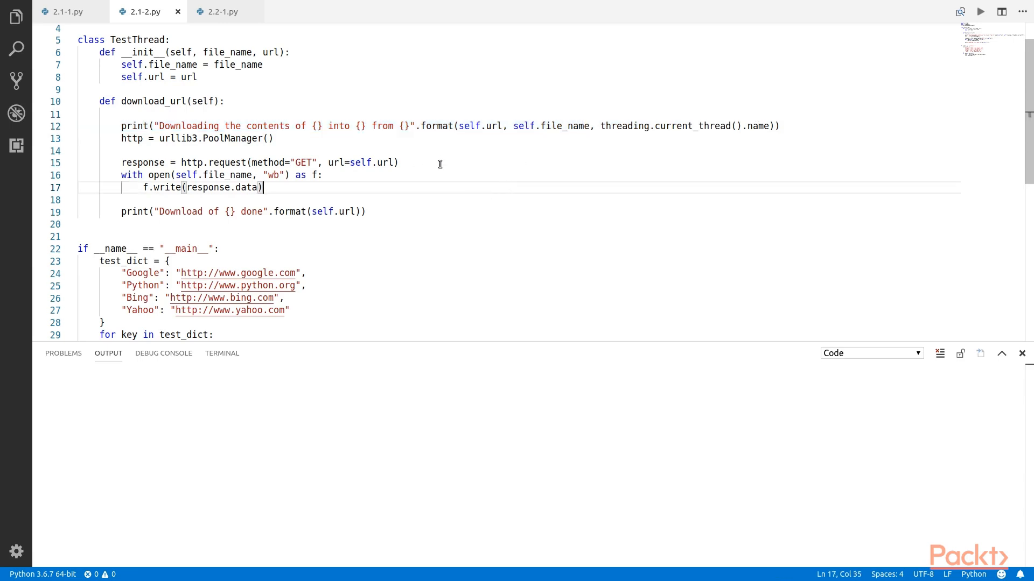
mouse_move(833, 100)
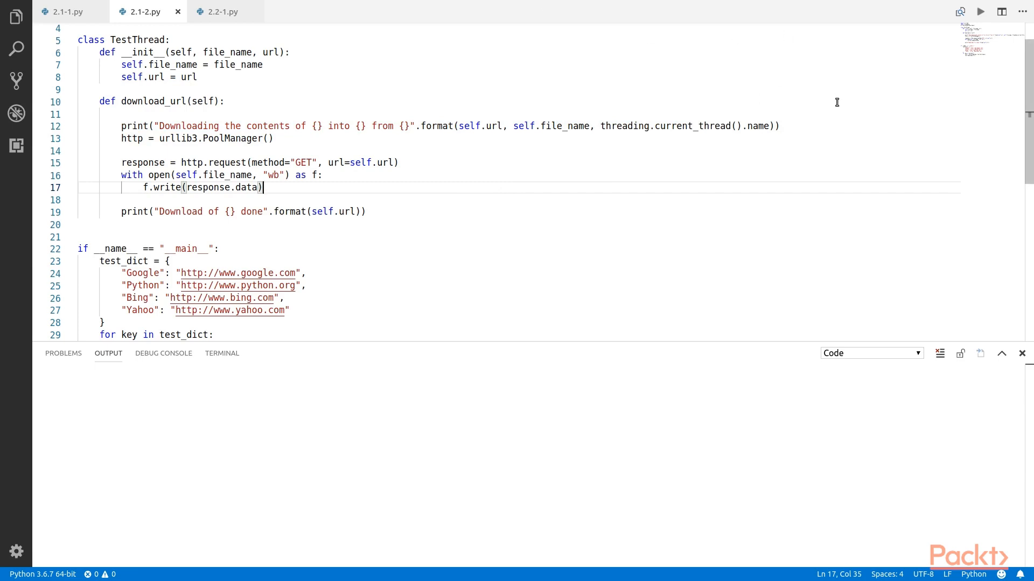
mouse_move(980, 12)
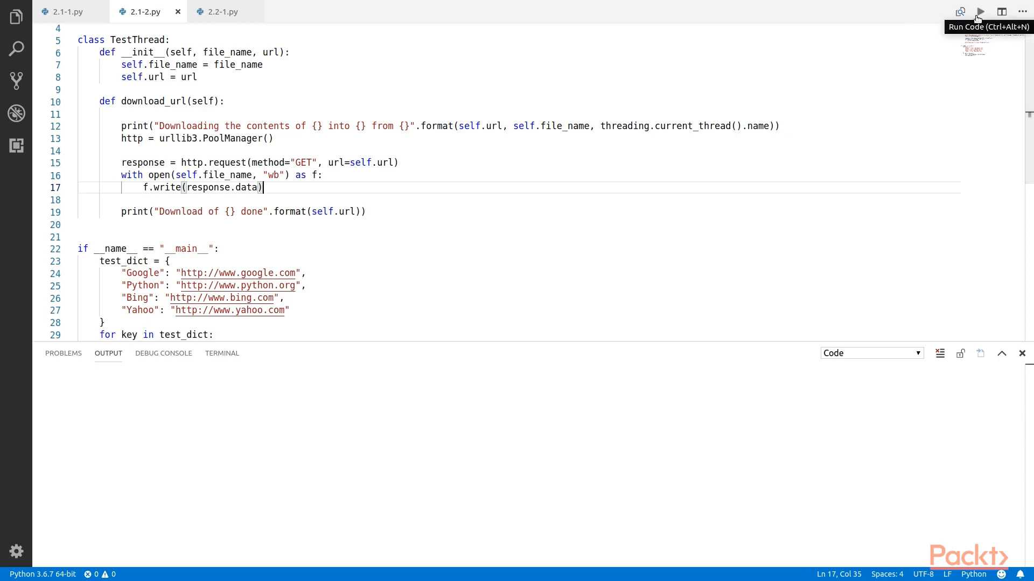
Run 2.1-2.py and view the four sites downloaded sequentially on MainThread
click(980, 11)
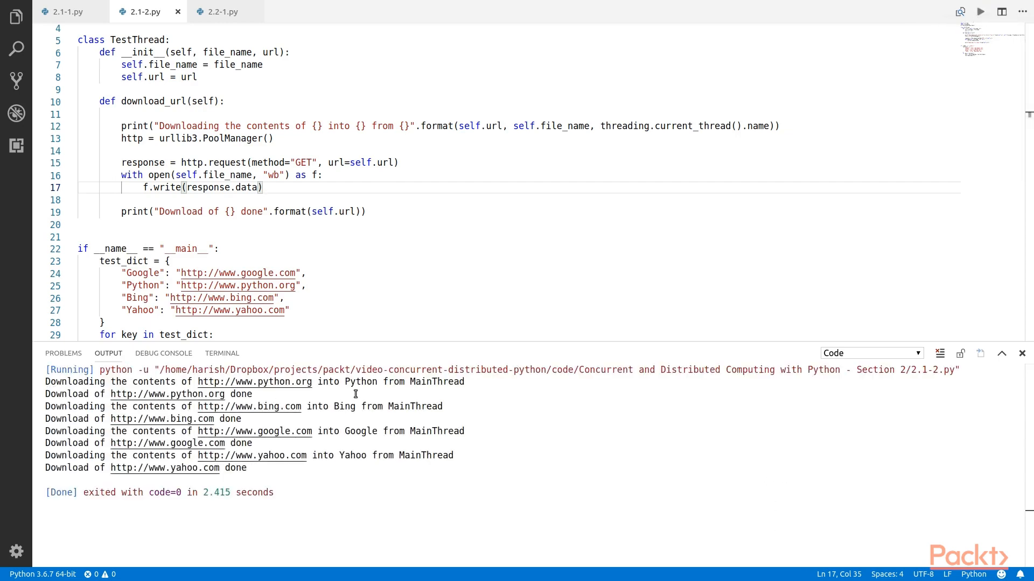
mouse_move(294, 409)
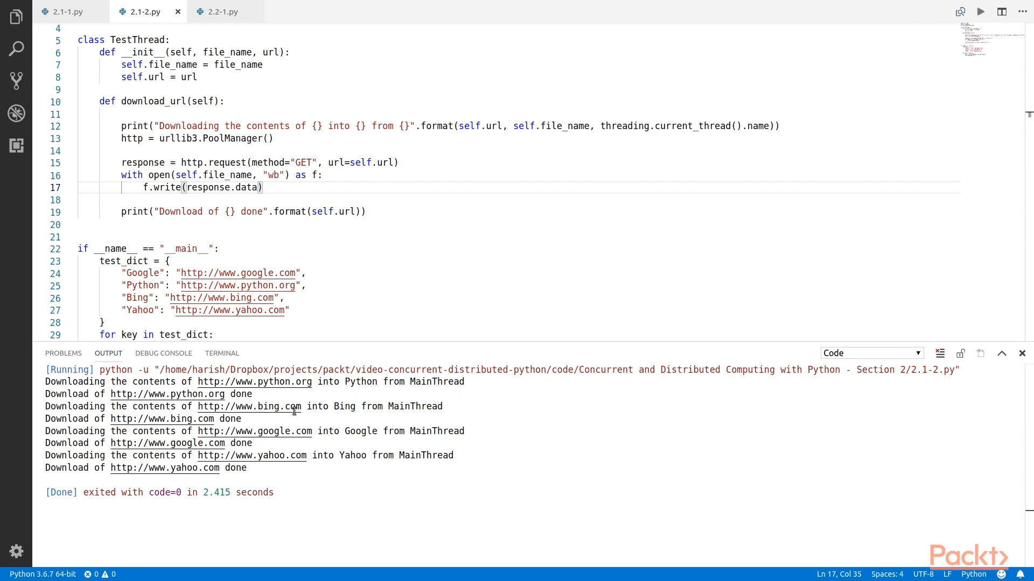
mouse_move(419, 456)
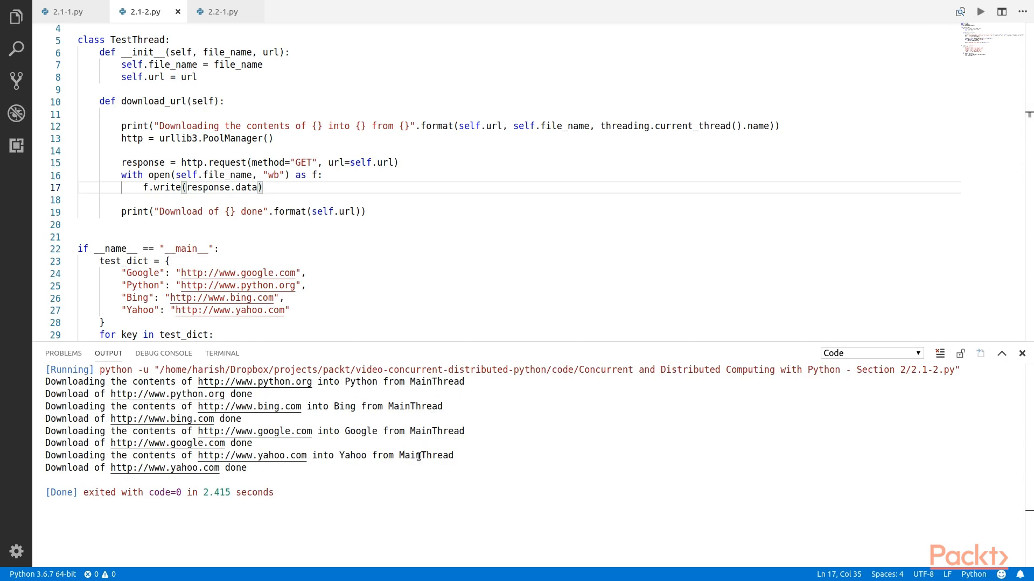
mouse_move(422, 449)
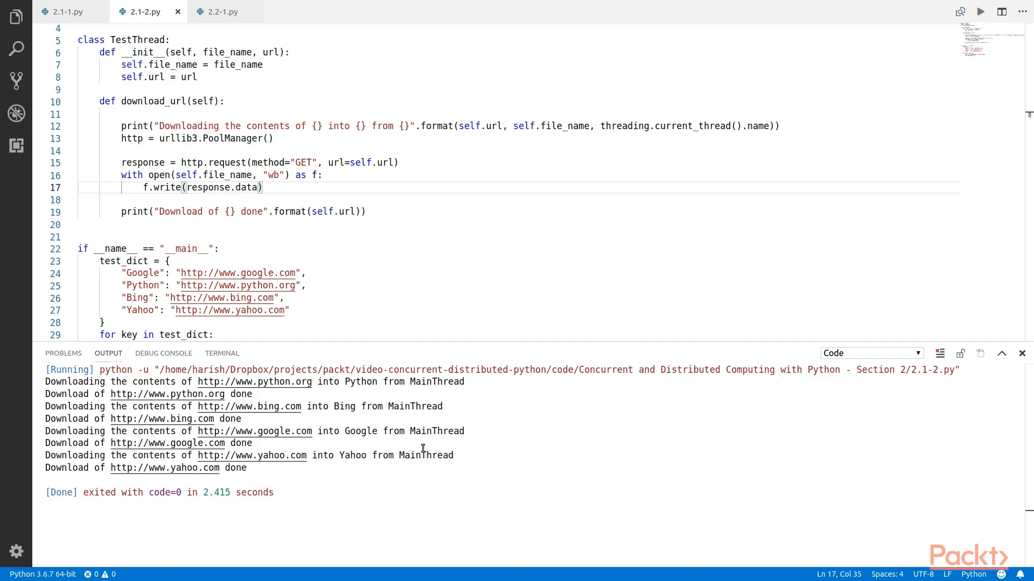
click(262, 187)
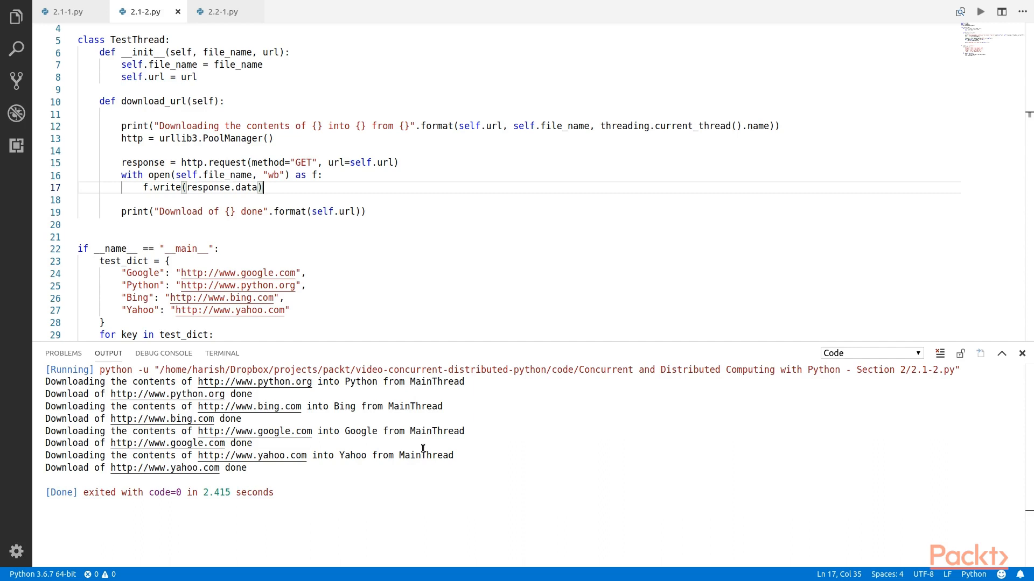
mouse_move(469, 342)
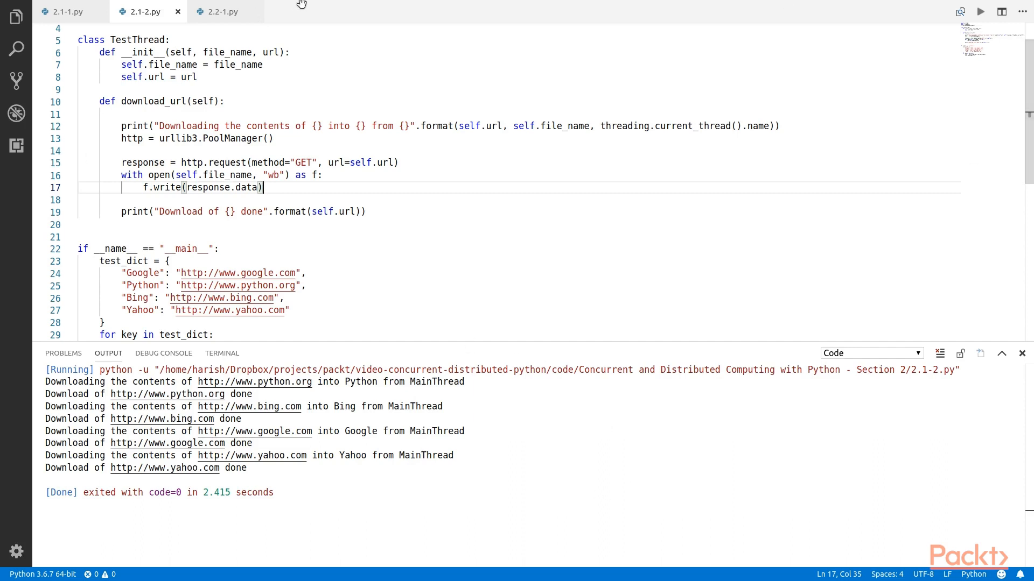
In 2.2-1.py, inspect the Thread class docs and highlight every use of Thread
click(221, 11)
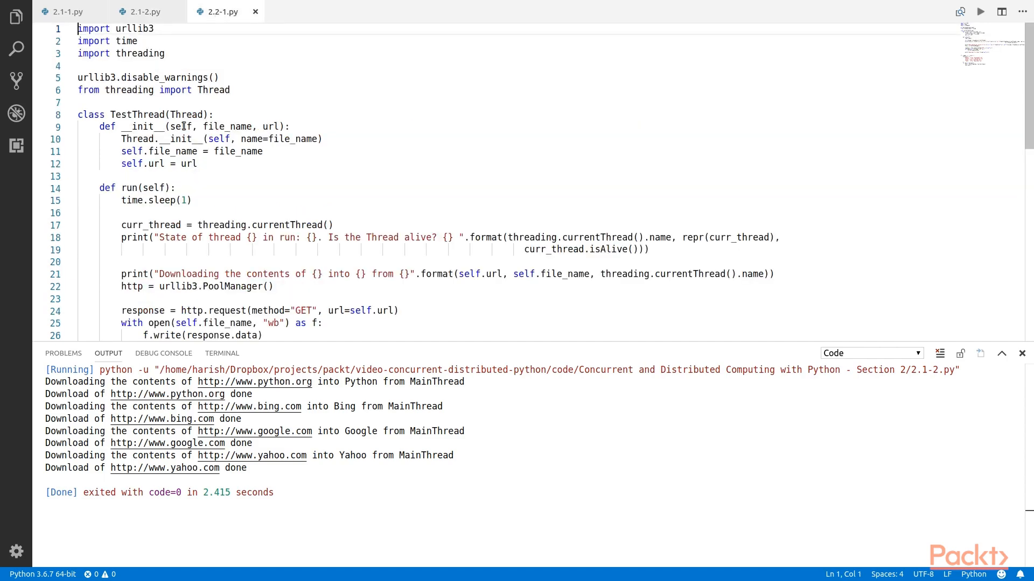
click(211, 163)
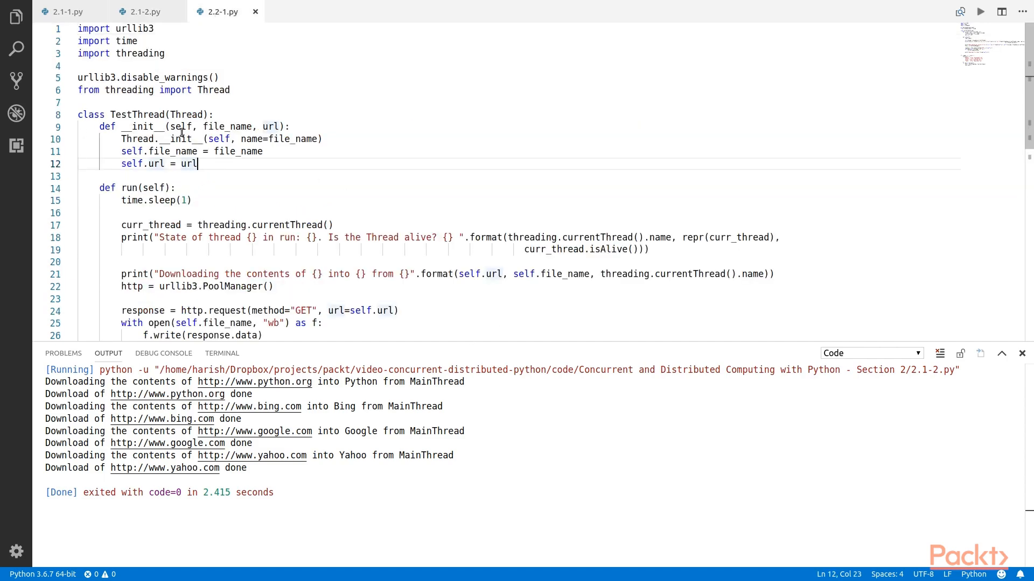
mouse_move(190, 114)
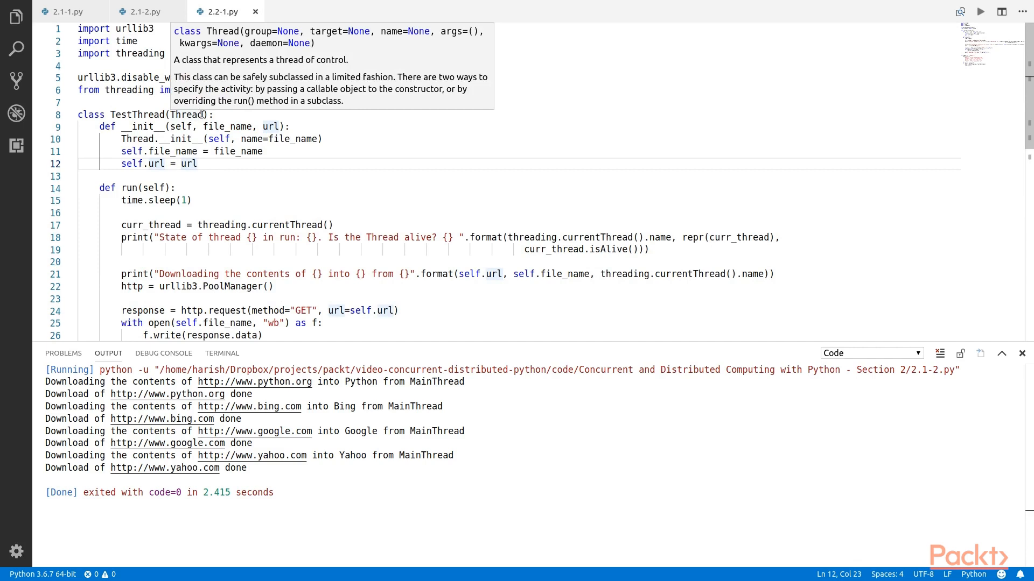
click(198, 163)
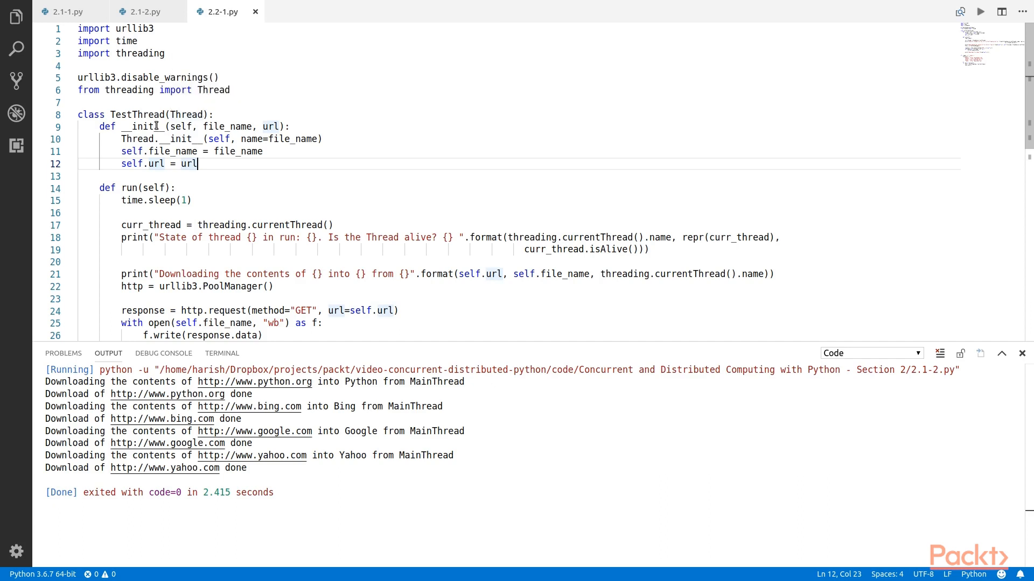
click(189, 114)
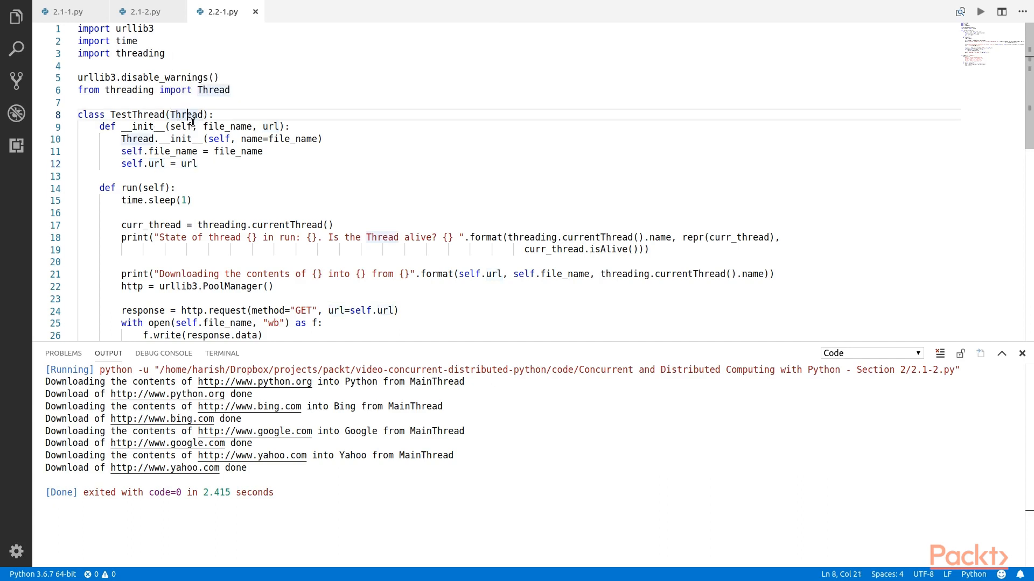
mouse_move(212, 172)
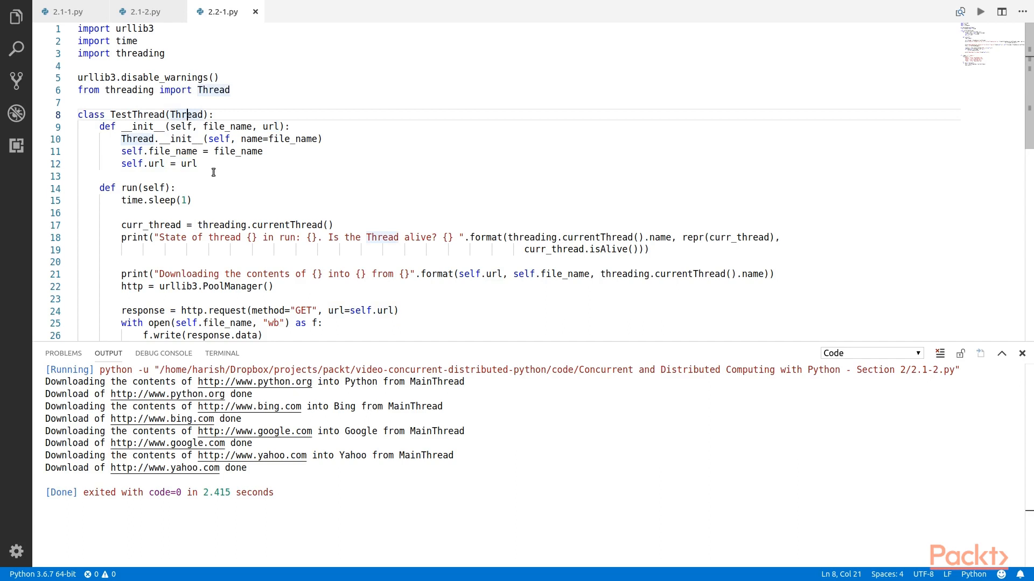
scroll(down, 3)
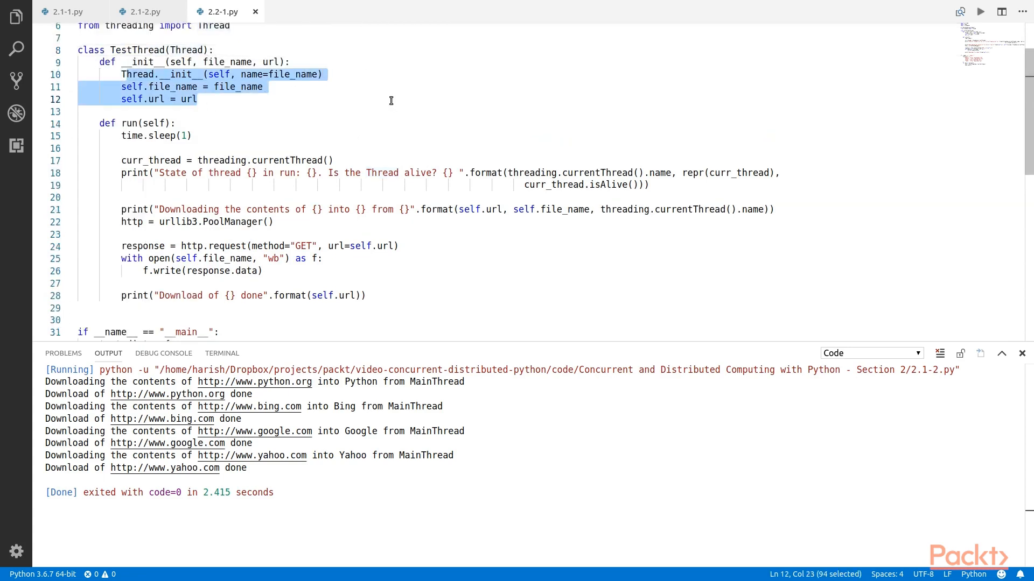
mouse_move(362, 104)
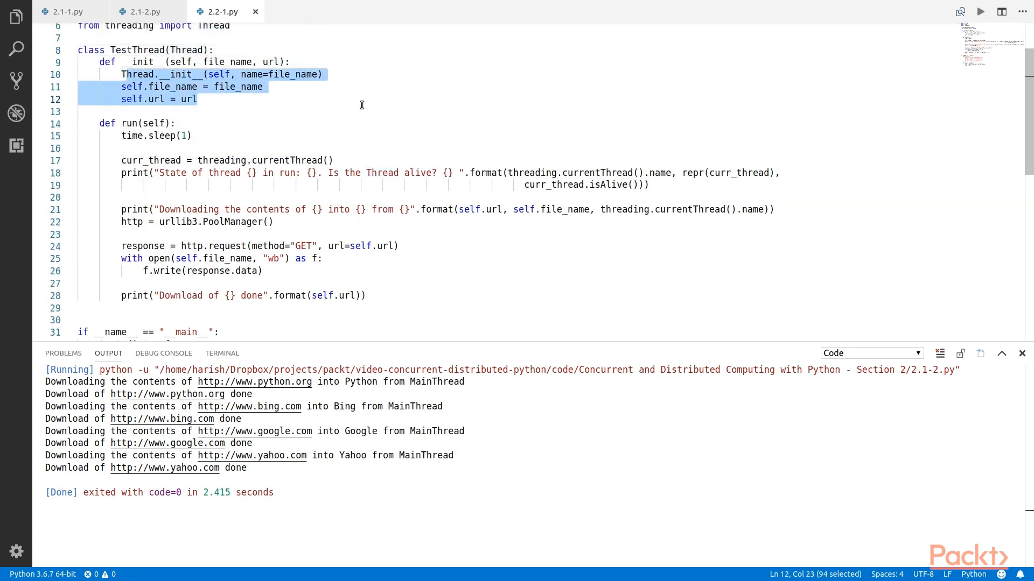
Review the overridden run method and the __main__ loop calling start() per site
click(333, 63)
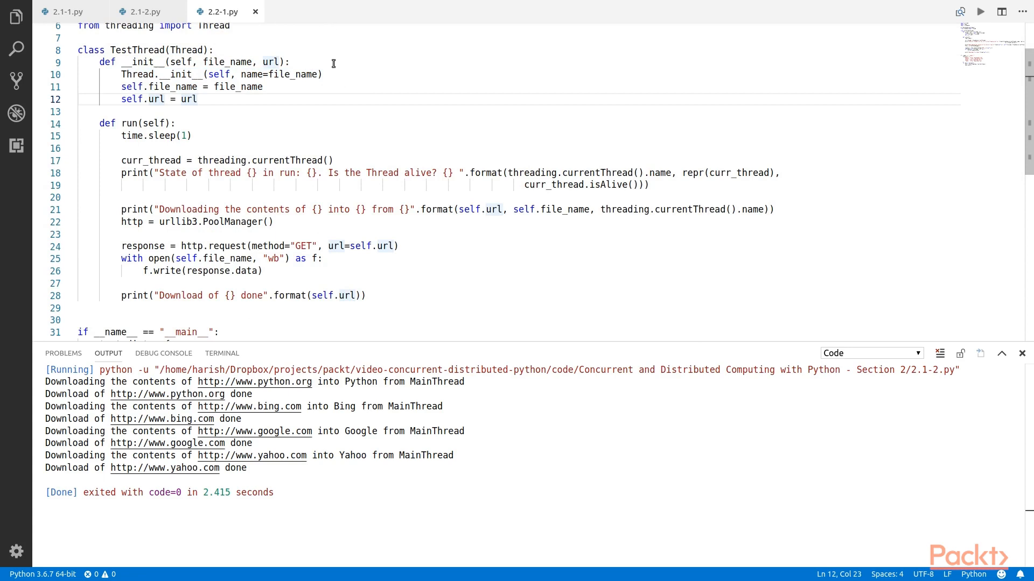
mouse_move(207, 123)
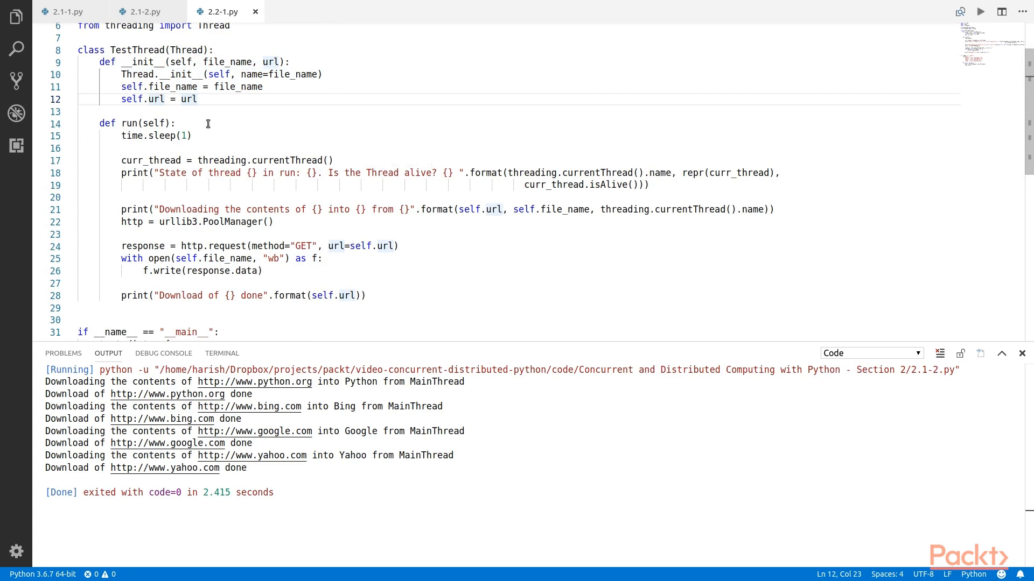
double_click(147, 123)
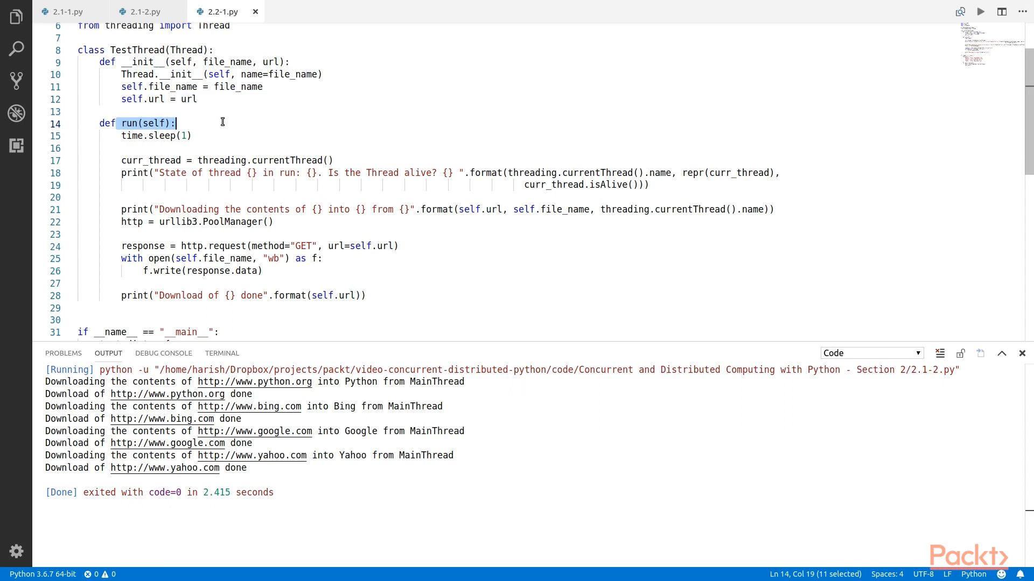
mouse_move(308, 175)
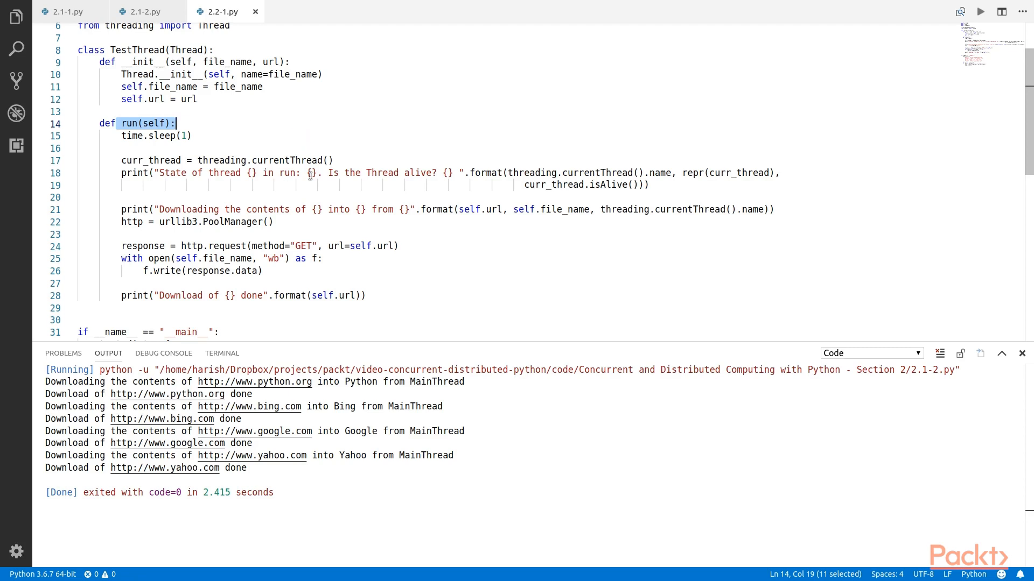
click(399, 245)
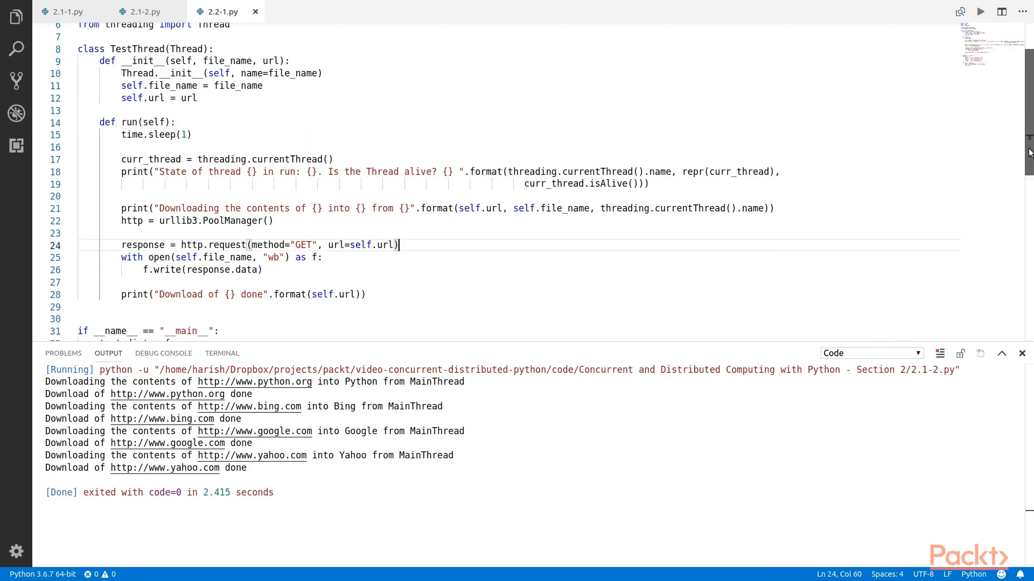
scroll(down, 3)
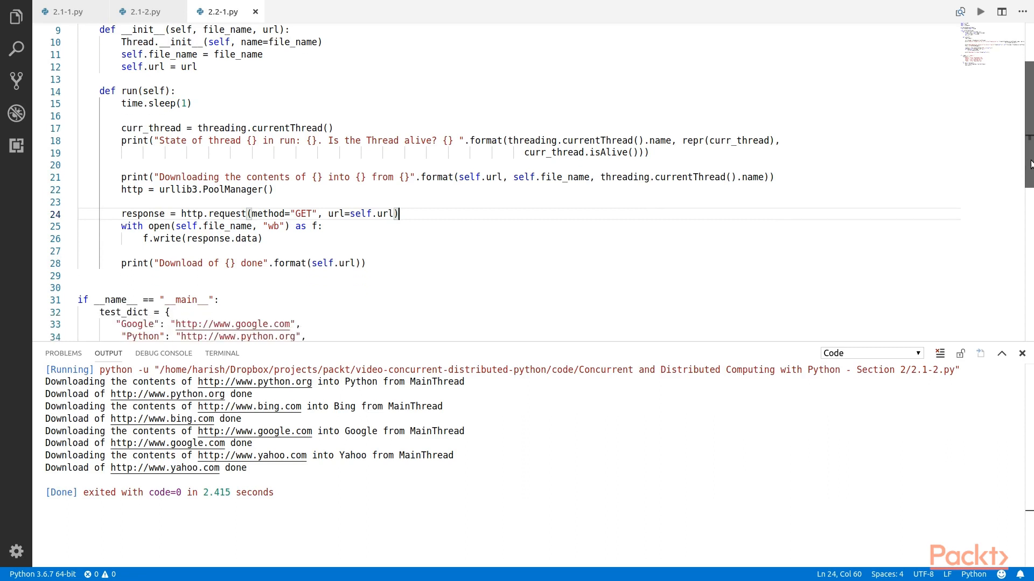
scroll(down, 3)
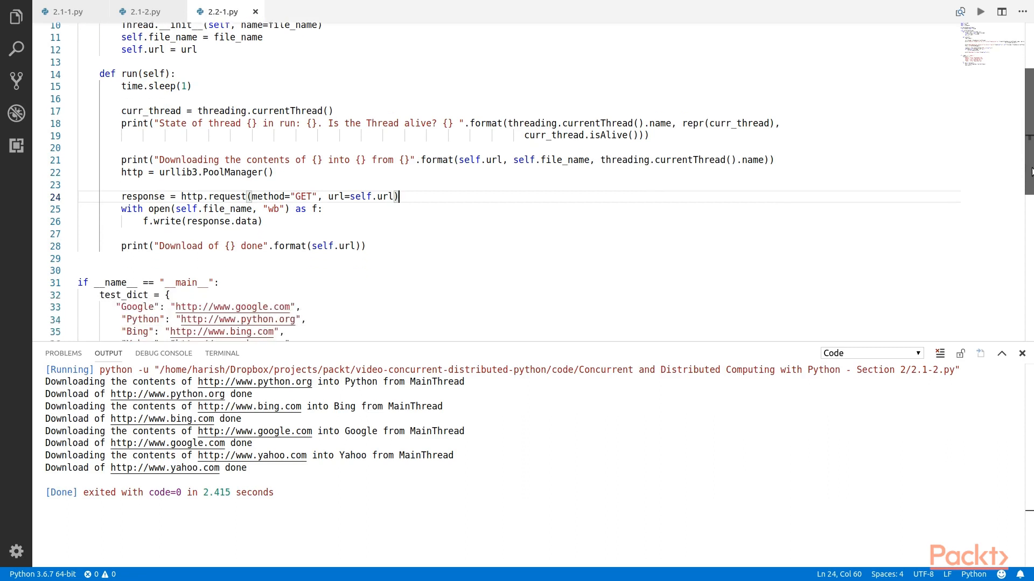
scroll(down, 3)
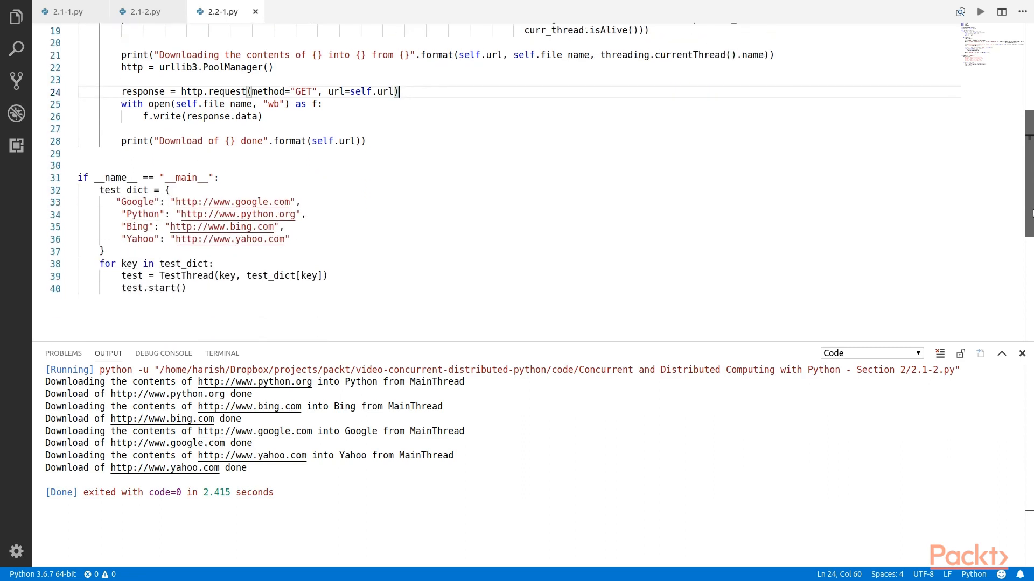
scroll(up, 3)
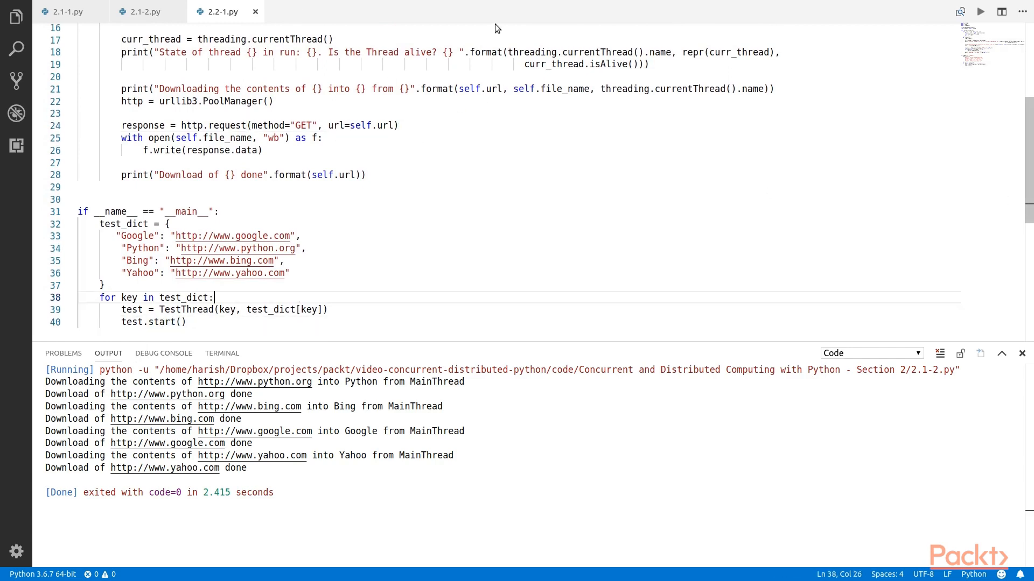
Run 2.2-1.py and inspect each site's named thread in the output
click(980, 11)
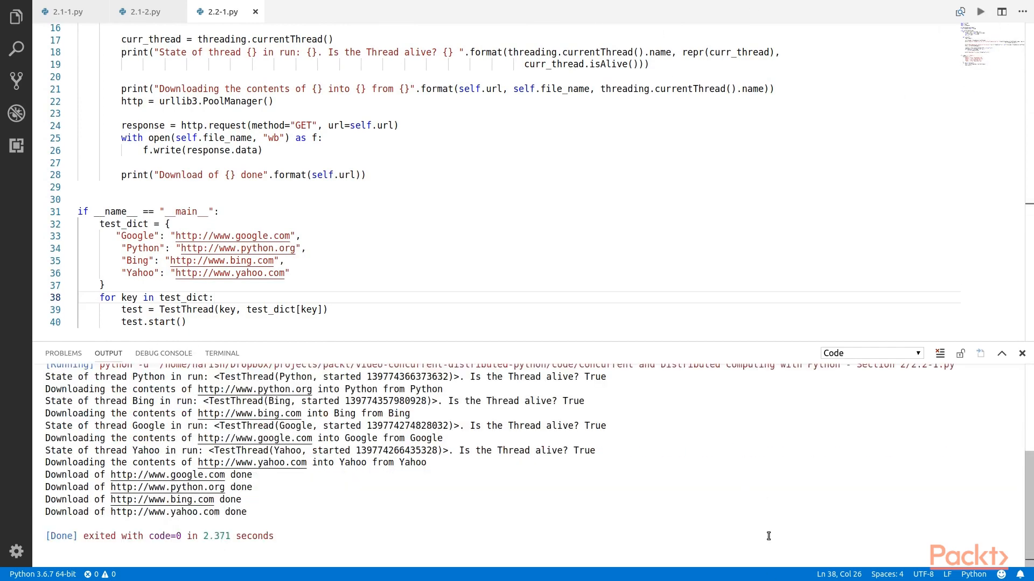
click(212, 297)
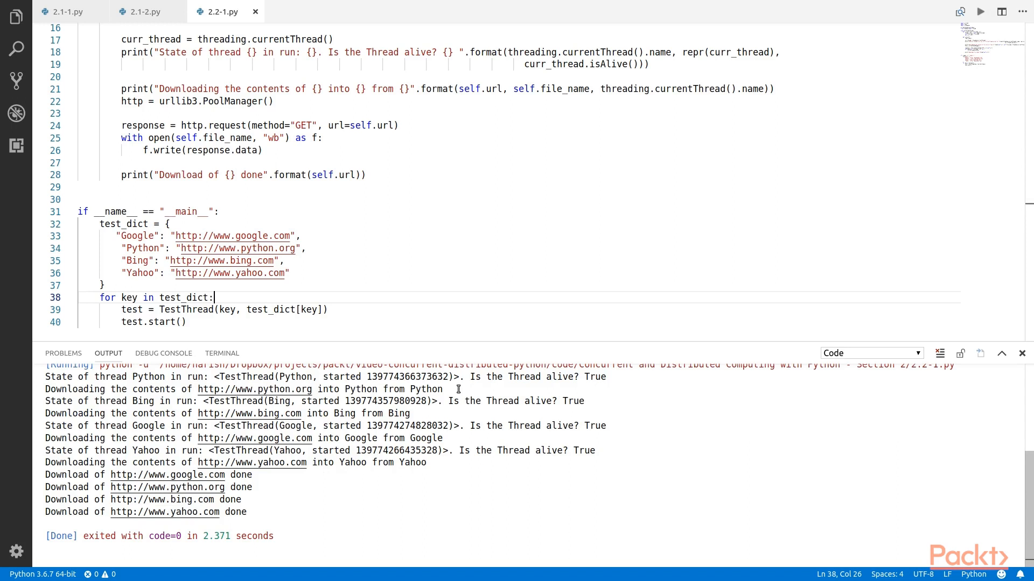
mouse_move(449, 450)
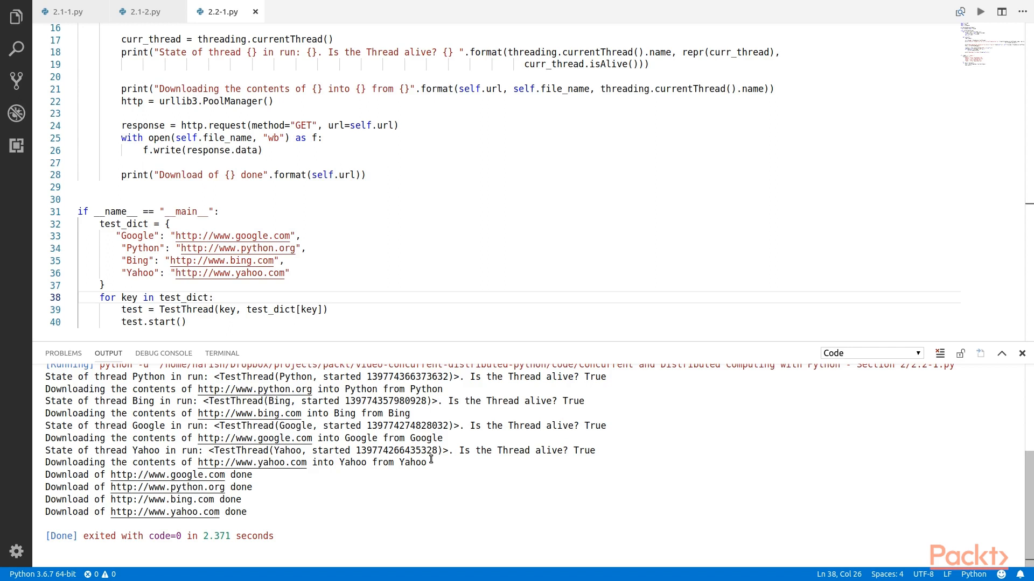
click(214, 297)
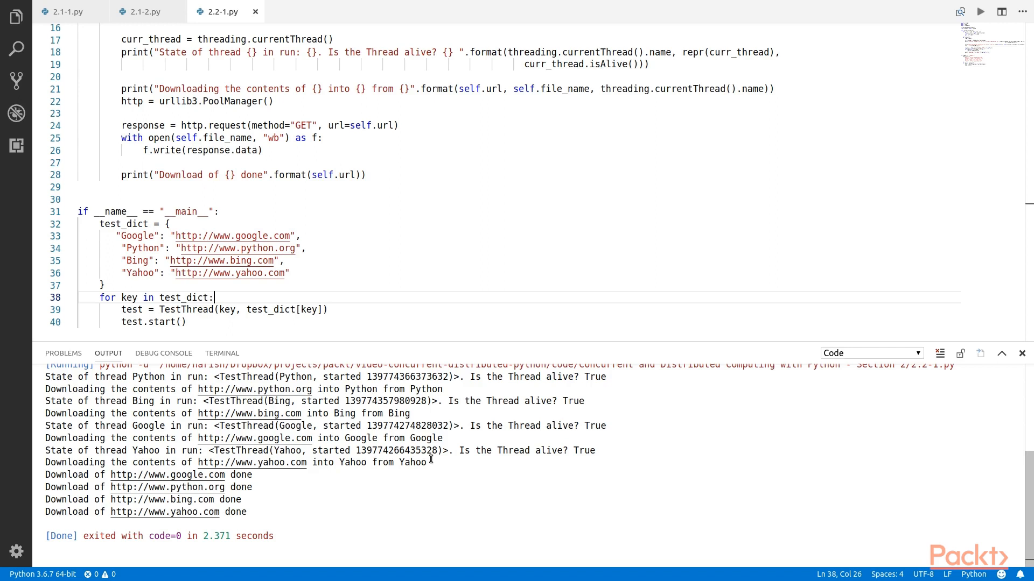